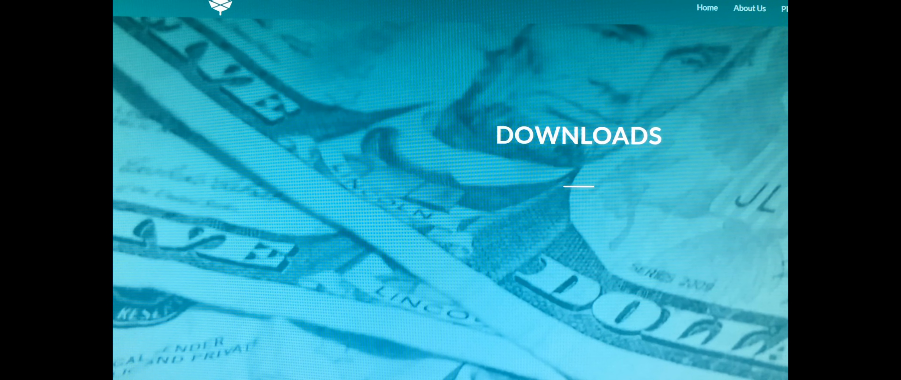
Step: Scroll the Pine64 Downloads page past Debian, Ubuntu and Android to the Remix OS 2.0 entry
scroll(down, 3)
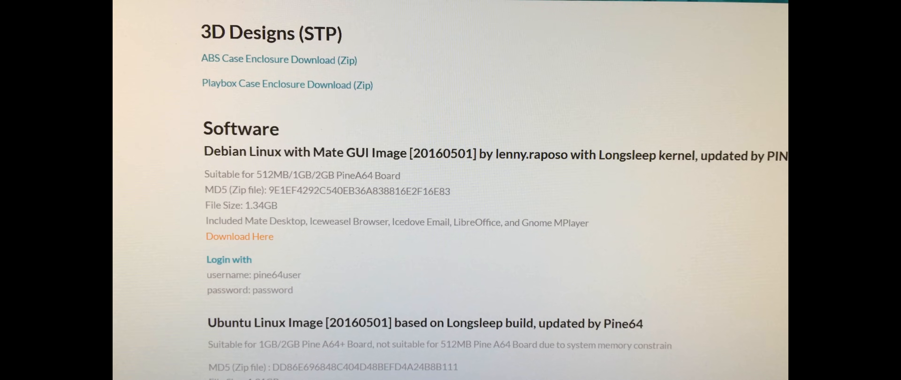
scroll(down, 3)
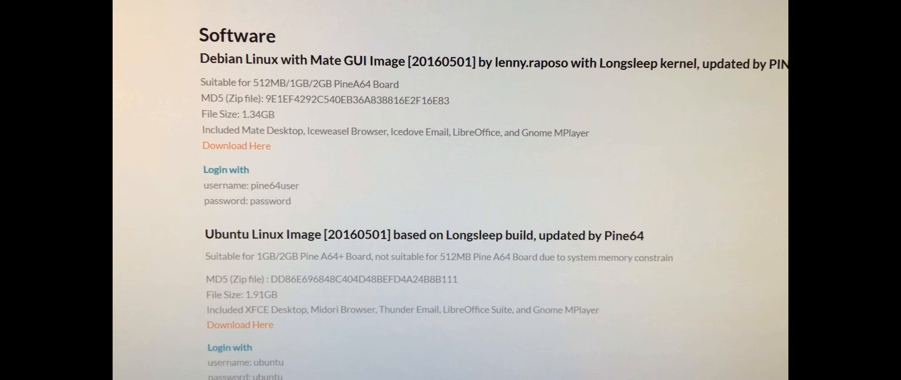
scroll(down, 3)
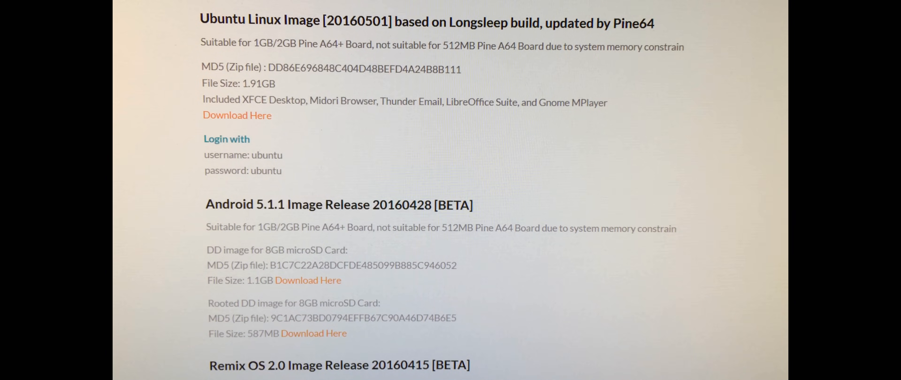
scroll(down, 3)
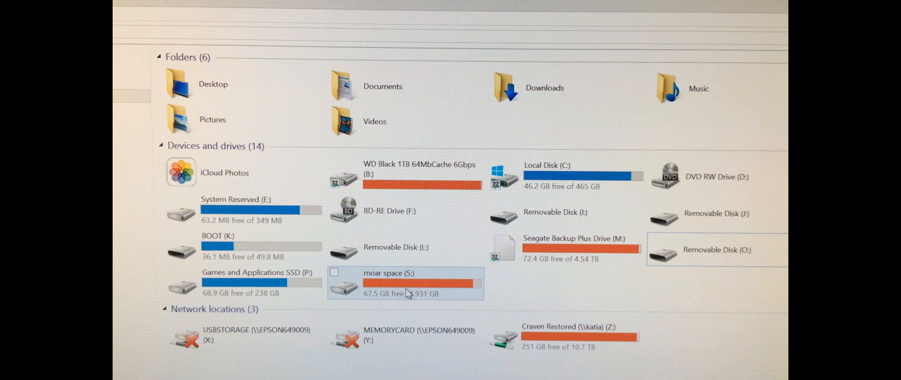
Step: Extract the Remix OS zip on moar space (S:) and select remix-v2.0-20160415-pine64-8GB.img
double_click(403, 283)
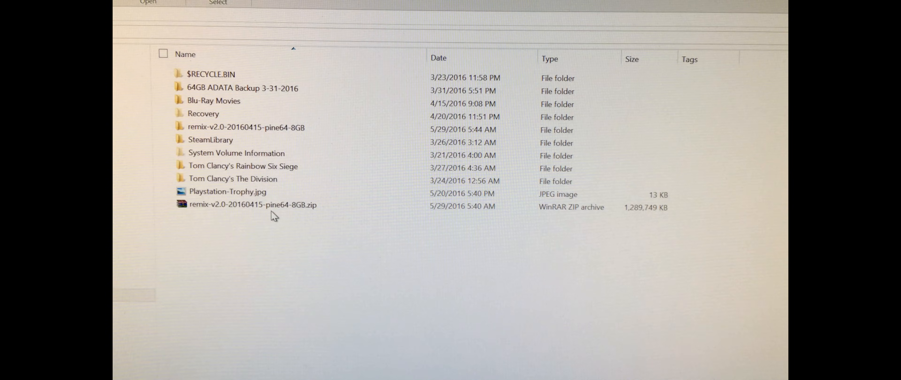
click(253, 205)
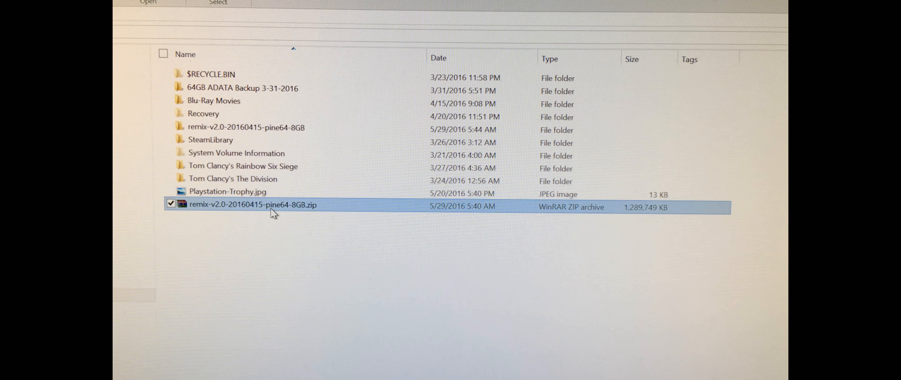
right_click(250, 206)
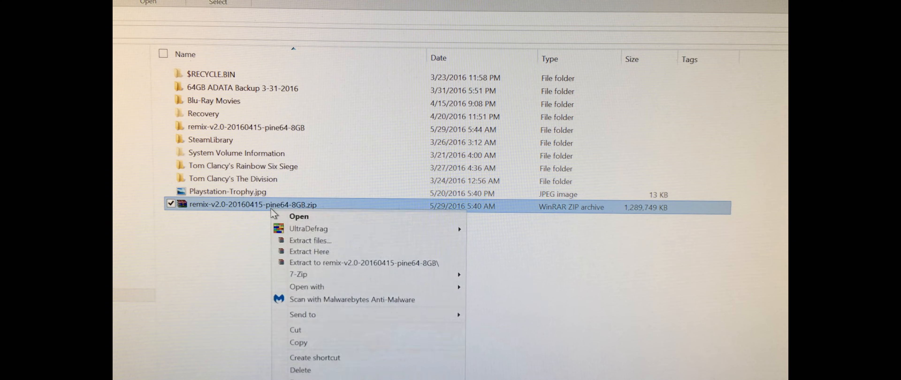
mouse_move(309, 228)
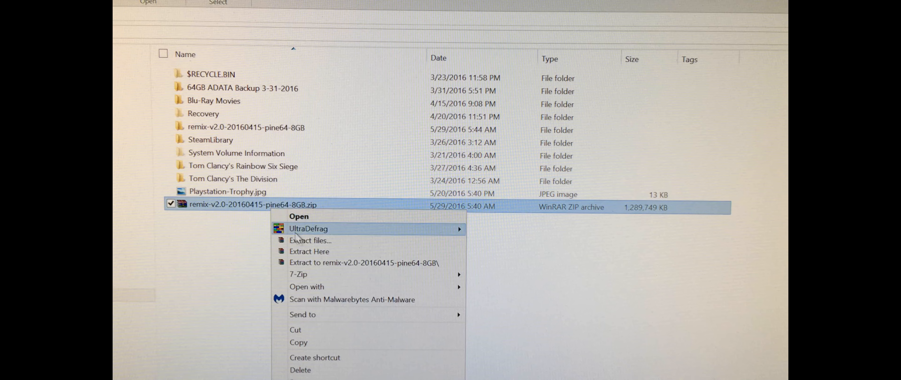
mouse_move(325, 269)
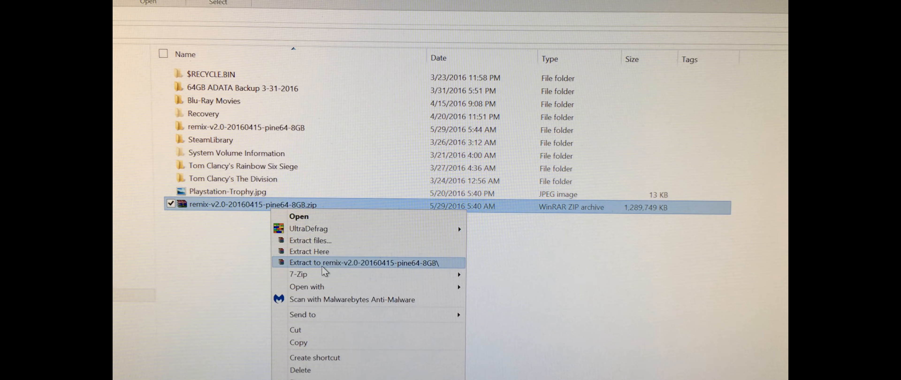
mouse_move(192, 247)
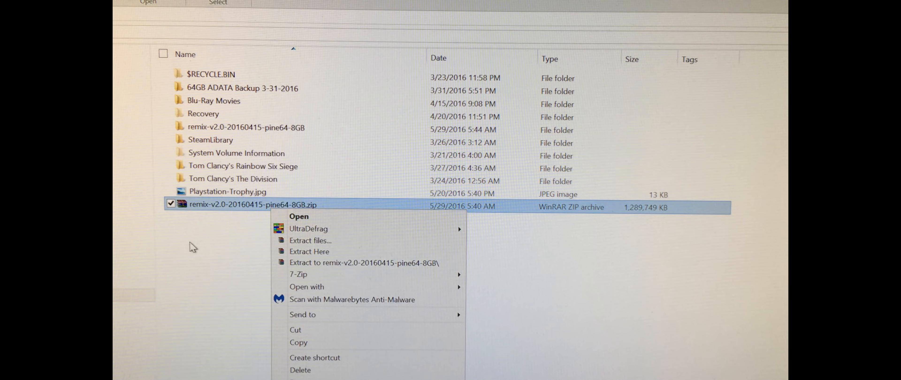
click(309, 252)
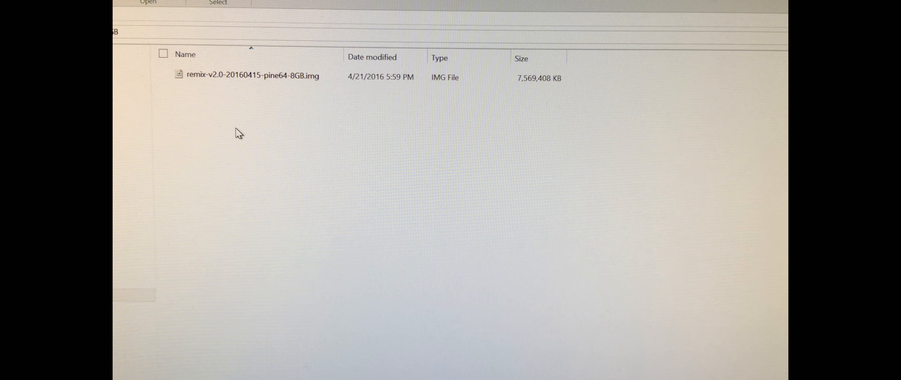
click(248, 76)
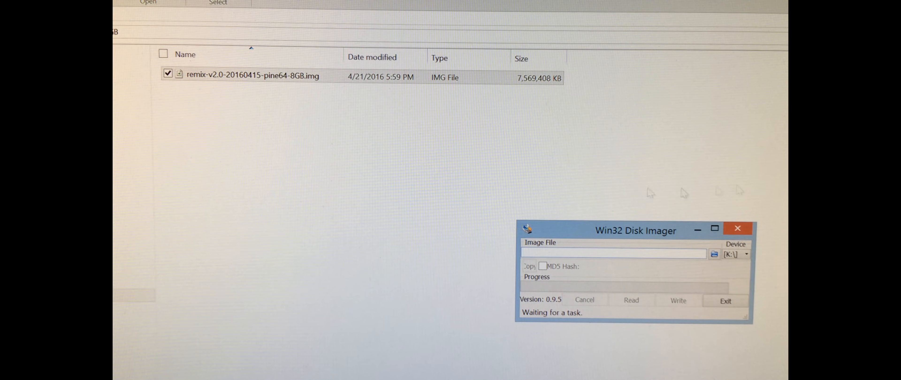
Step: Centre the Win32 Disk Imager window and start choosing the Remix OS image file
drag(636, 230, 586, 225)
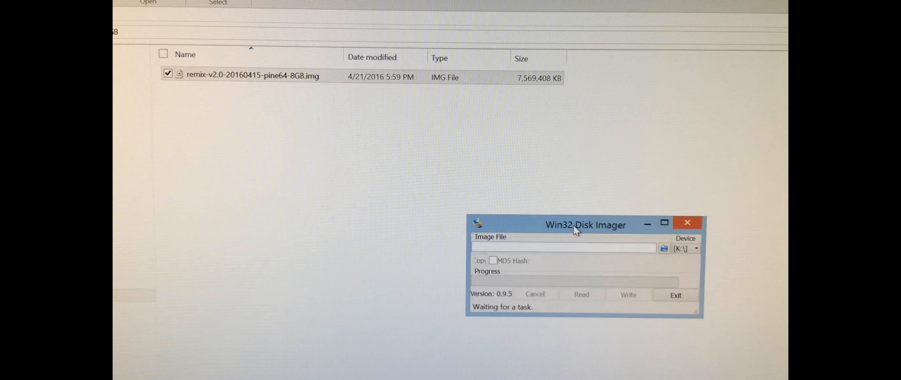
drag(586, 225, 447, 180)
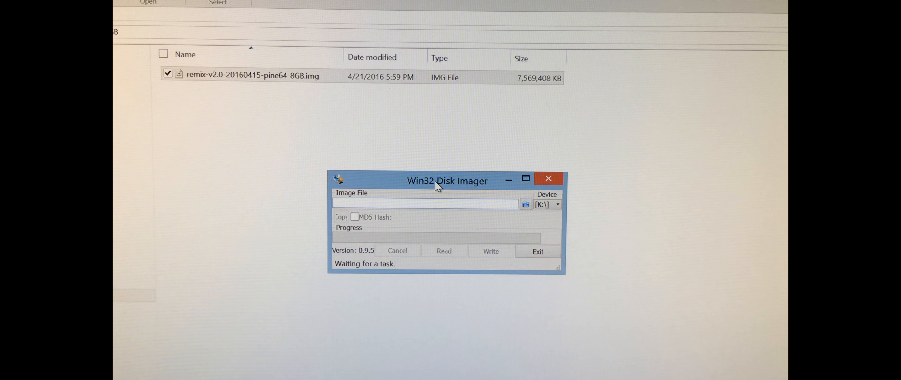
mouse_move(553, 215)
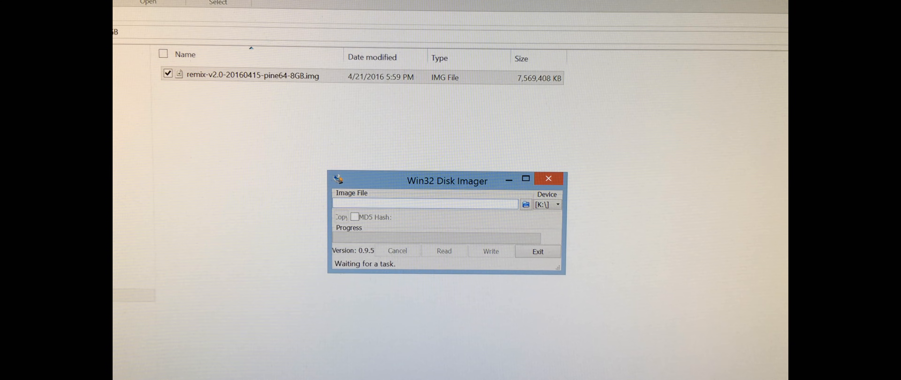
click(525, 204)
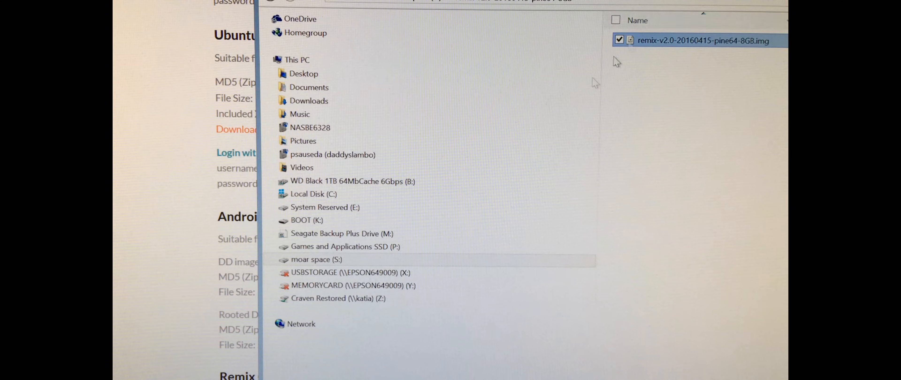
click(307, 220)
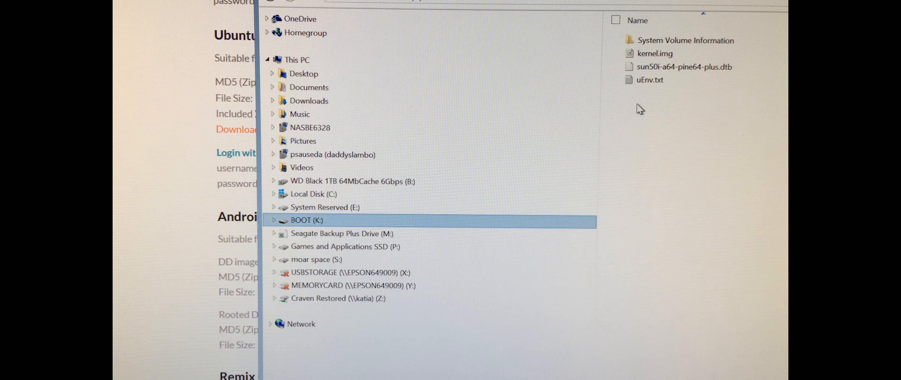
mouse_move(682, 116)
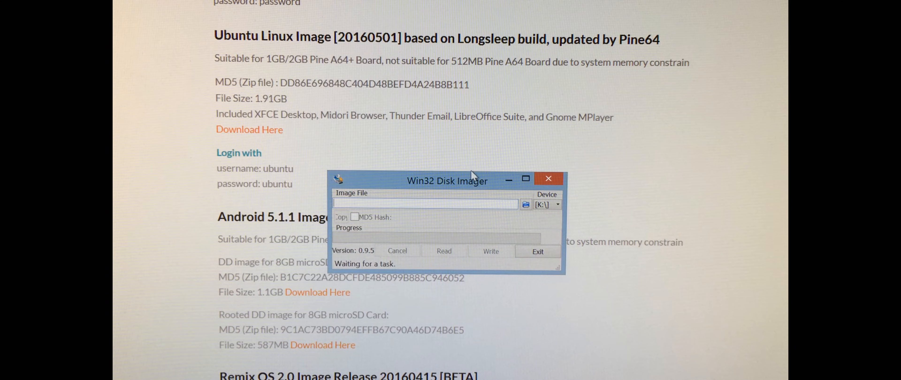
Step: Move the Win32 Disk Imager window back into view with drive K: as target
drag(448, 179, 541, 129)
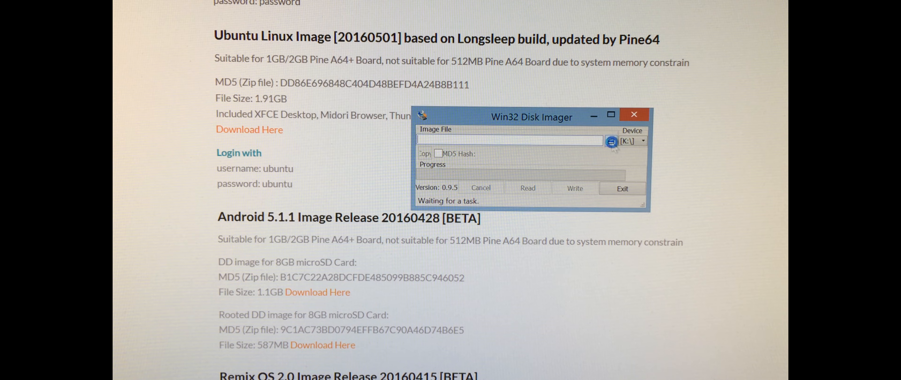
Step: Load remix-v2.0-20160415-pine64-8GB.img as the image to write to drive K:
click(609, 140)
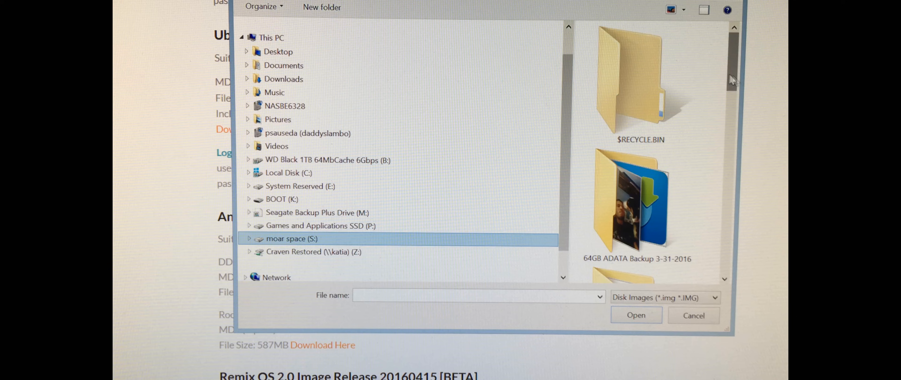
scroll(down, 3)
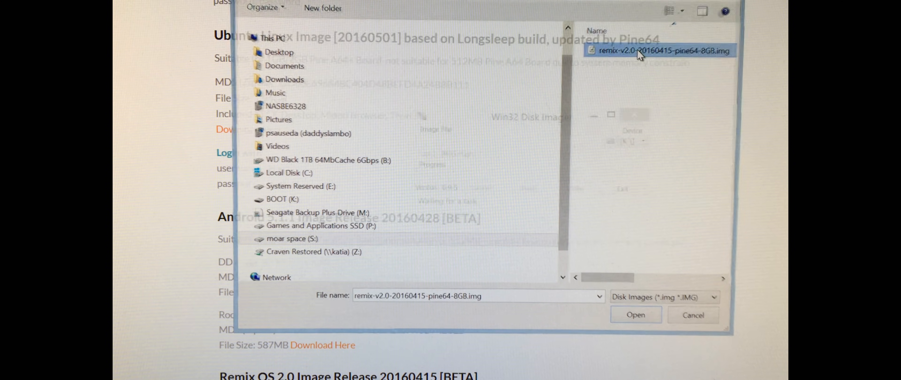
click(636, 315)
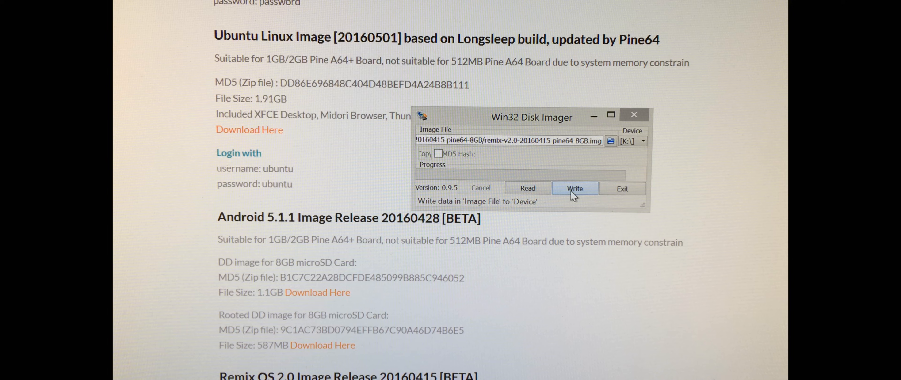
Step: Write the Remix OS image to BOOT (K:), confirming the overwrite warning
click(574, 189)
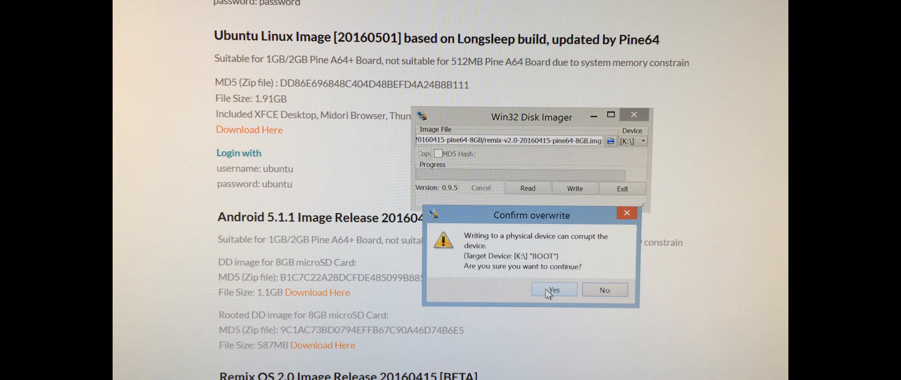
click(553, 290)
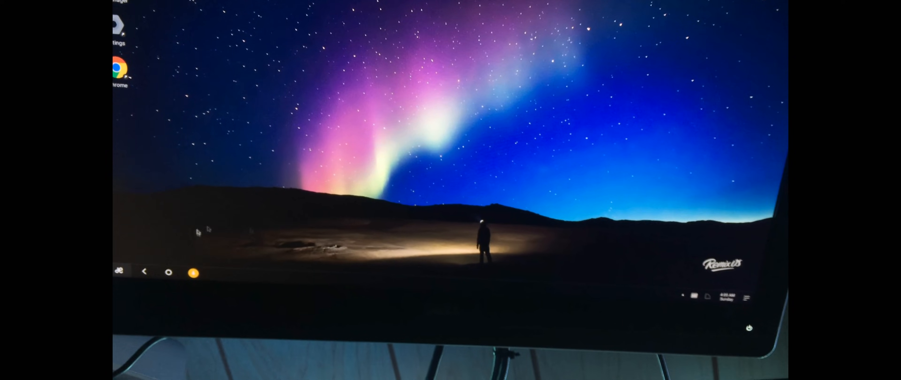
Step: Launch Chrome from the Remix OS desktop
click(168, 272)
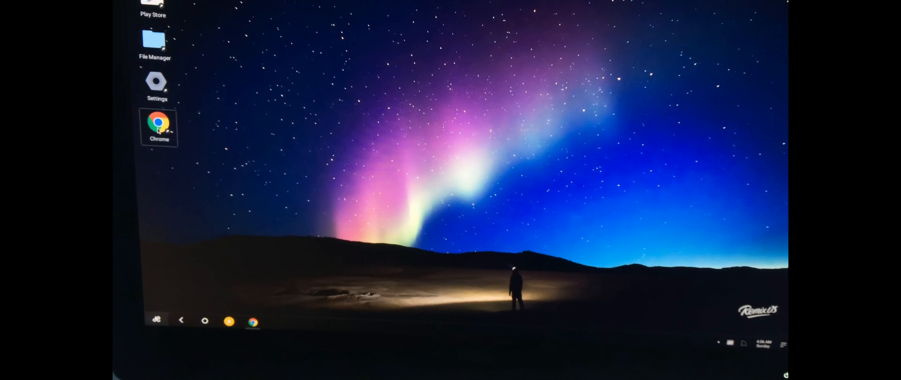
Step: Search Google for 'youtube' from Chrome's address bar
click(159, 126)
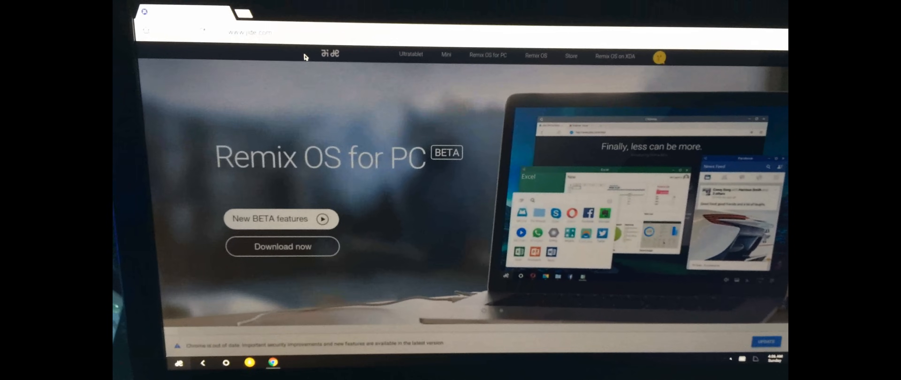
text(youtube)
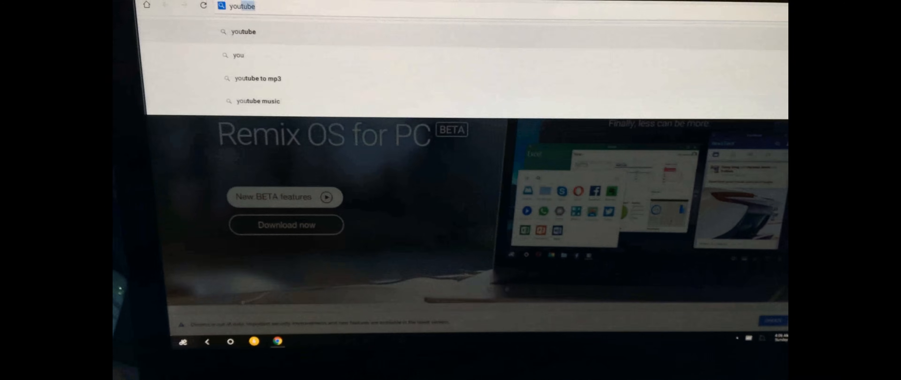
key(Return)
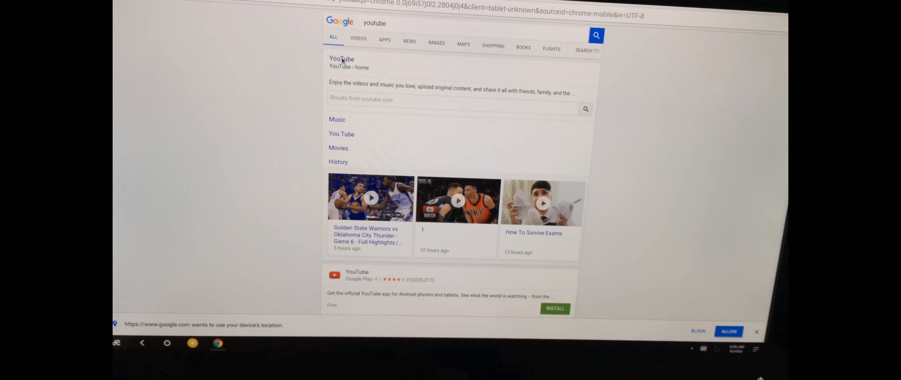
Step: Go to the YouTube site from the Google results
click(342, 59)
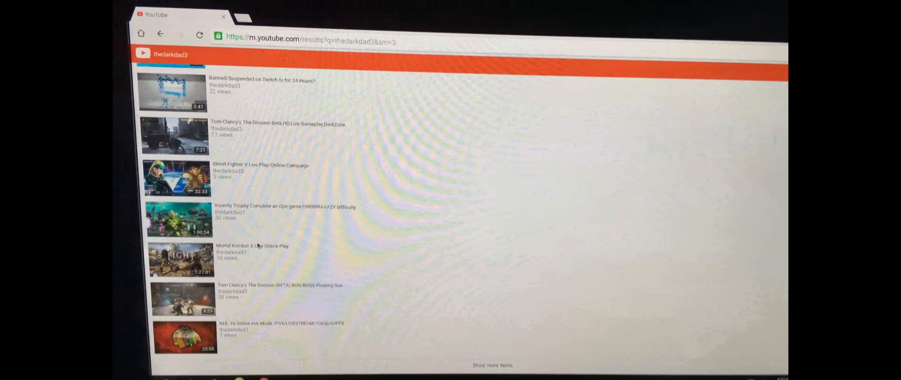
click(181, 260)
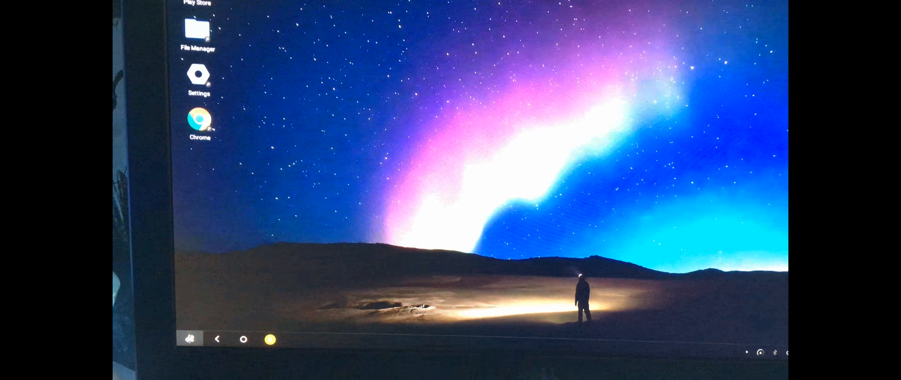
click(192, 339)
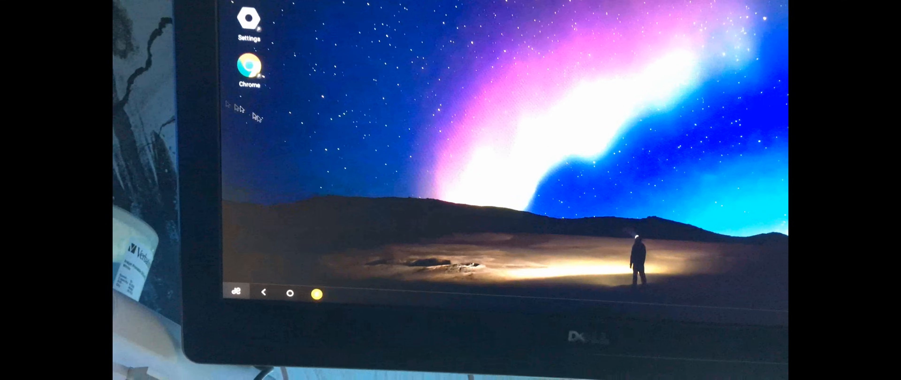
Step: Open the Remix OS app launcher from the taskbar start button
click(236, 293)
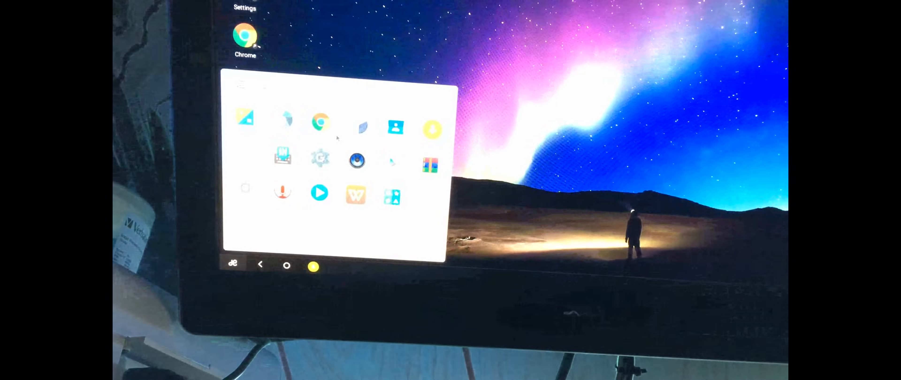